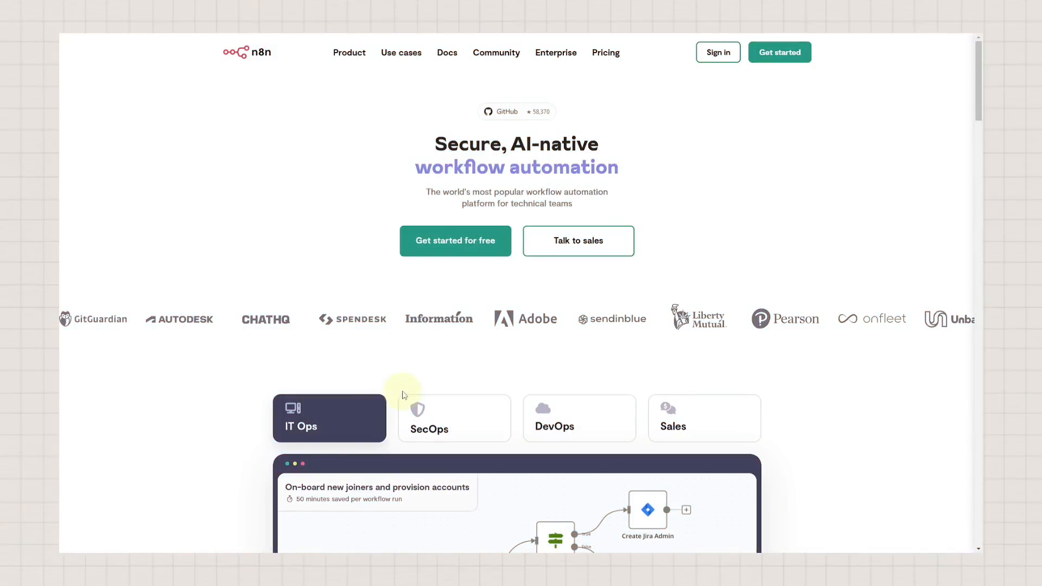
scroll("down", 3)
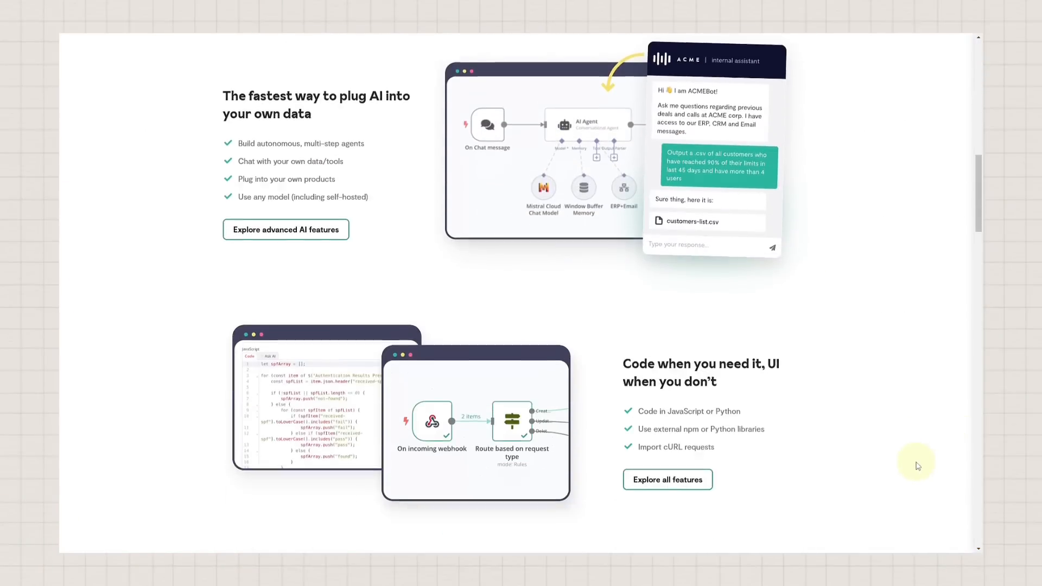
scroll("down", 3)
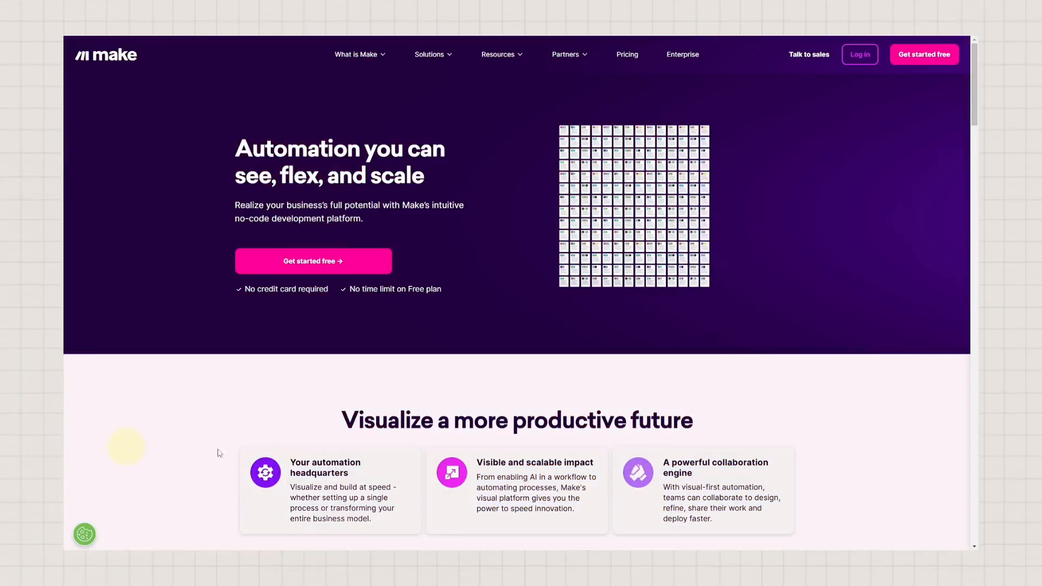
scroll("down", 3)
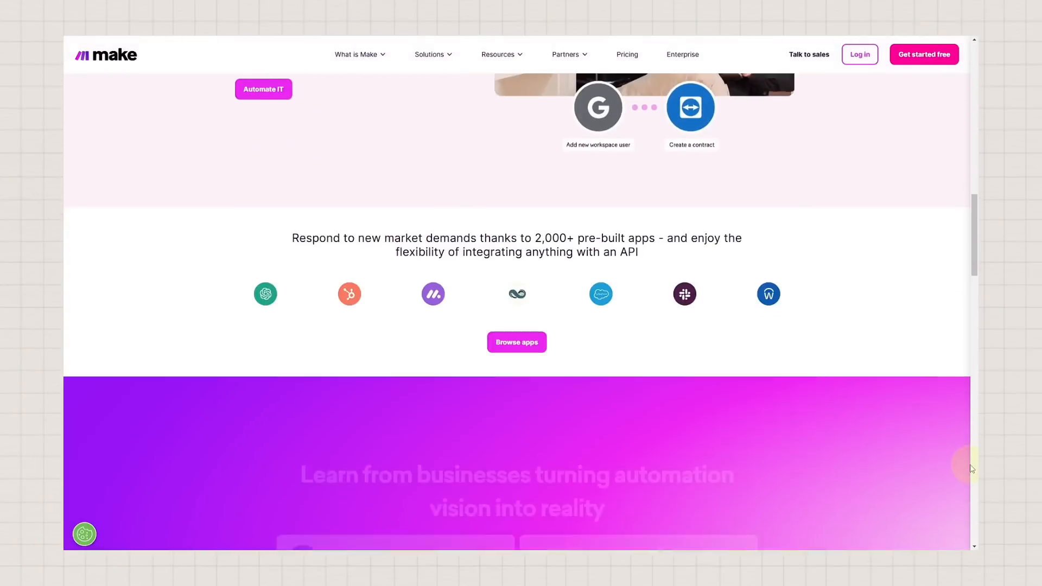
scroll("down", 3)
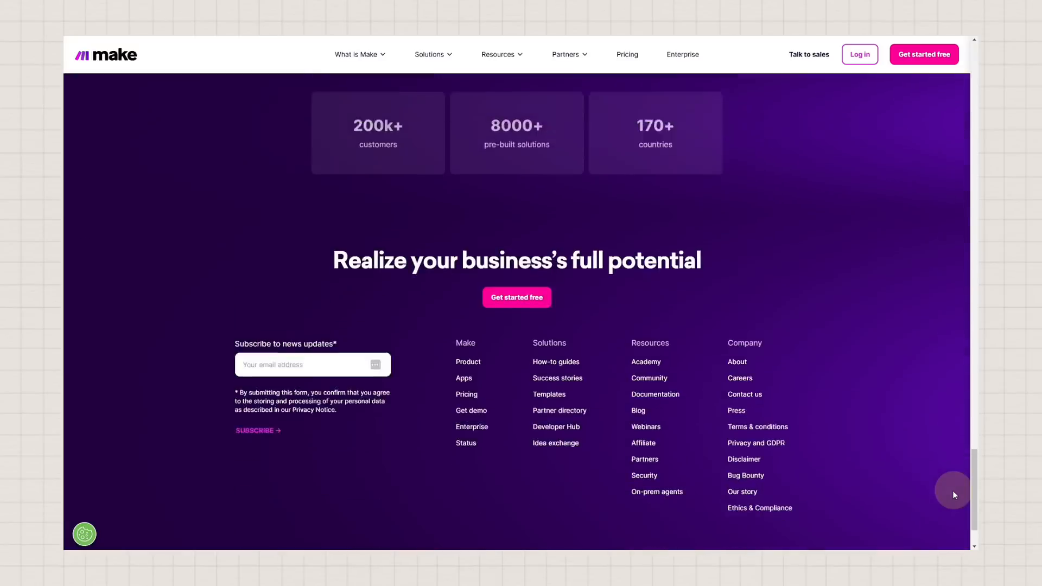